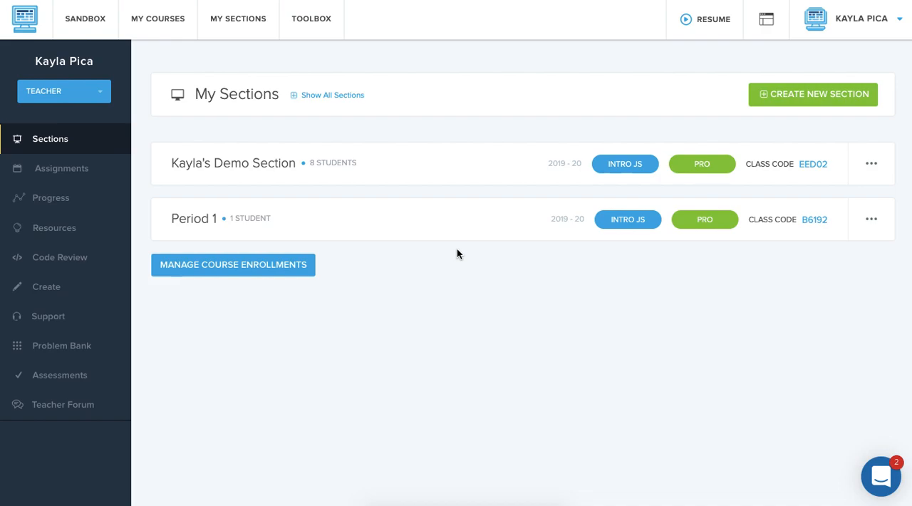
pyautogui.moveTo(421, 171)
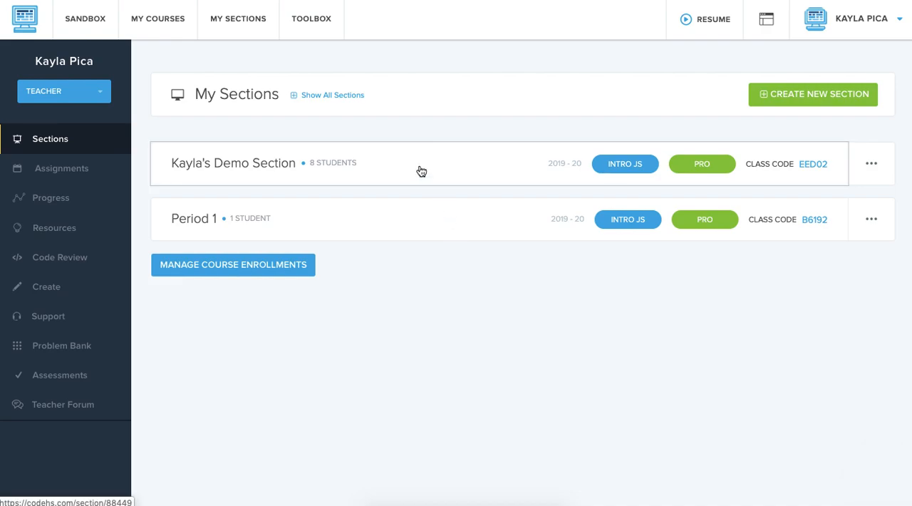
# Open Kayla's Demo Section roster and show the View Progress By menu options.
pyautogui.click(233, 163)
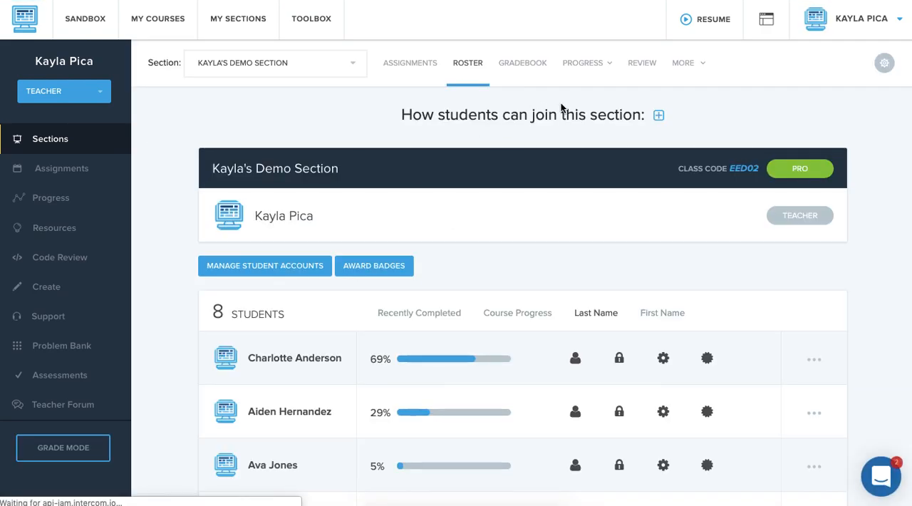
pyautogui.click(582, 63)
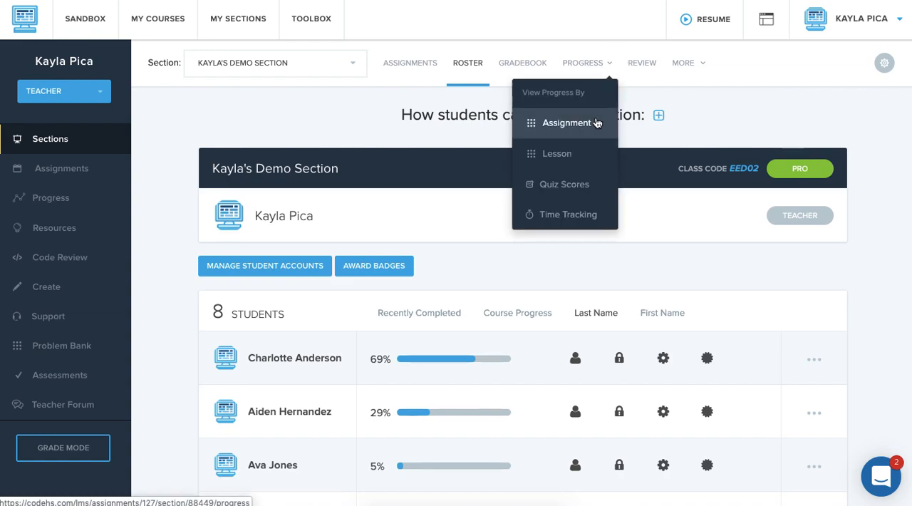
pyautogui.moveTo(564, 184)
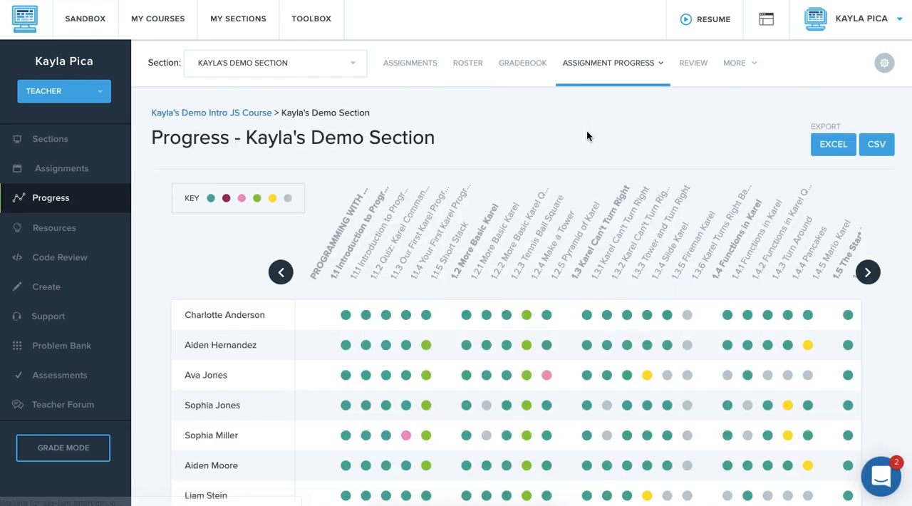
pyautogui.moveTo(472, 264)
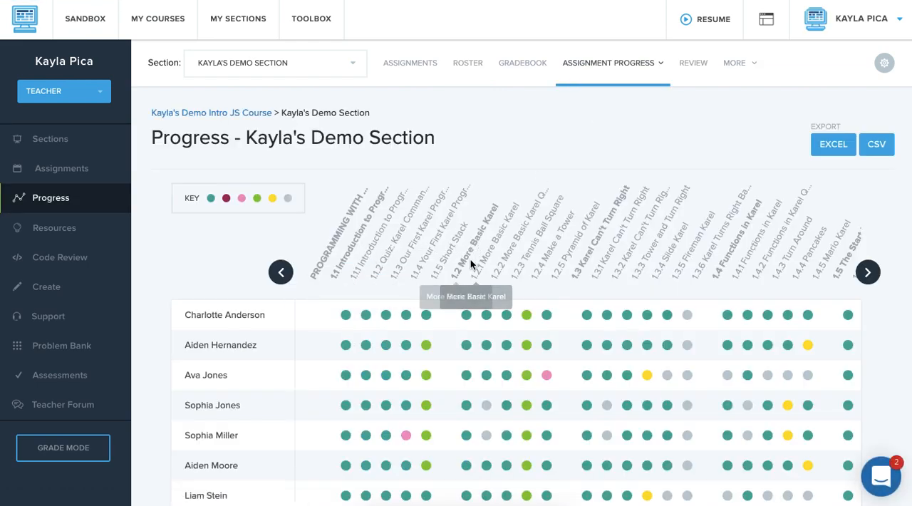
pyautogui.moveTo(626, 333)
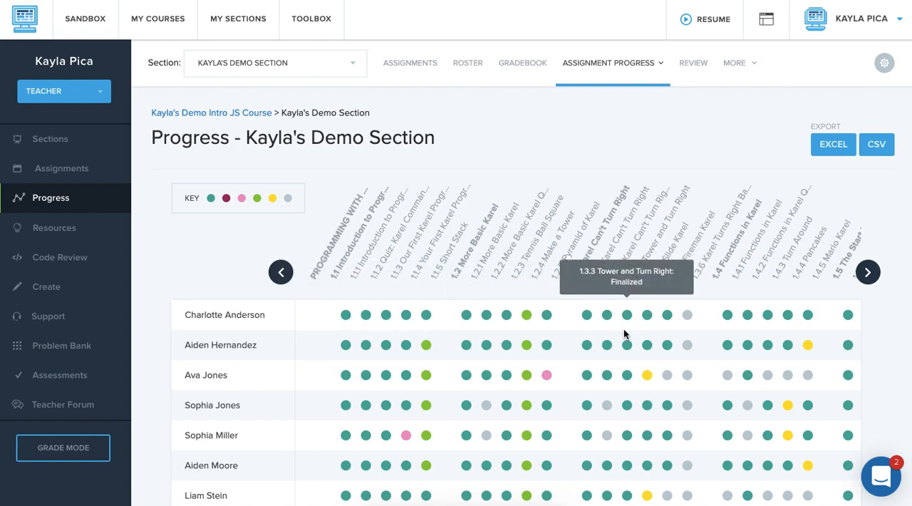
pyautogui.moveTo(188, 210)
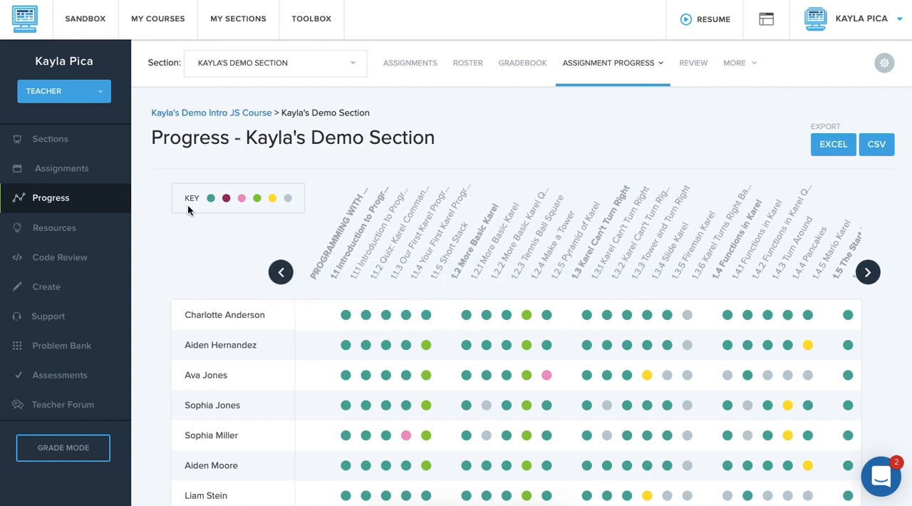
pyautogui.moveTo(212, 207)
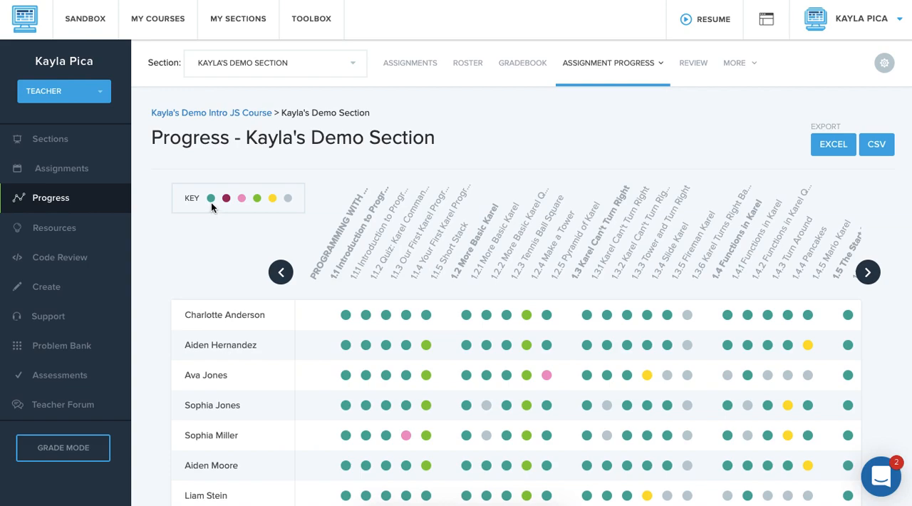
pyautogui.moveTo(210, 198)
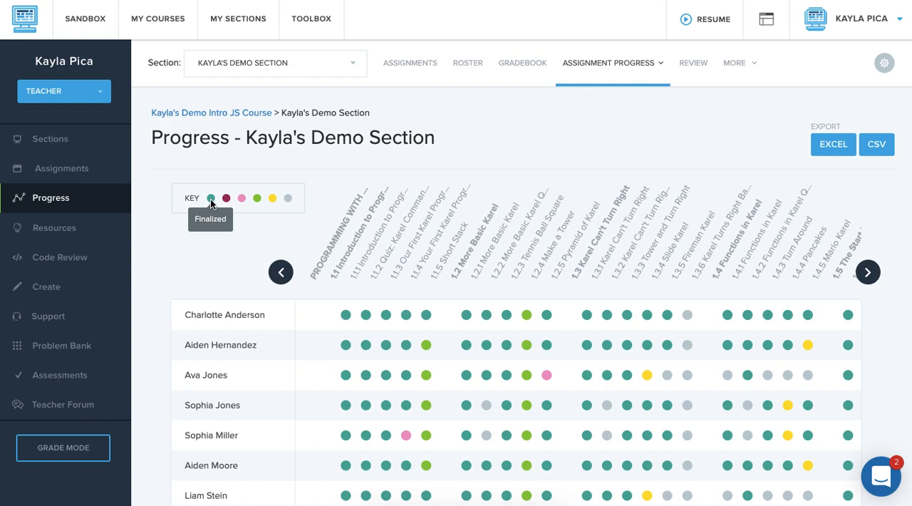
pyautogui.moveTo(226, 197)
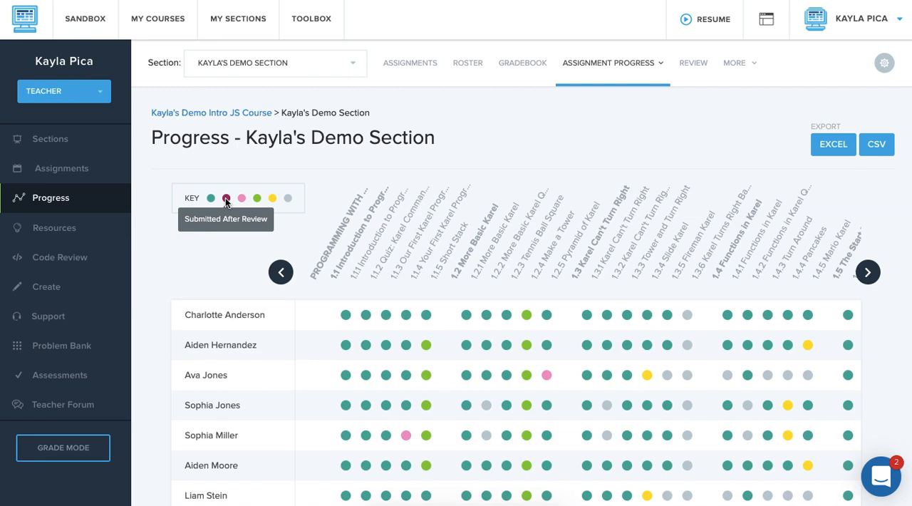
pyautogui.moveTo(229, 203)
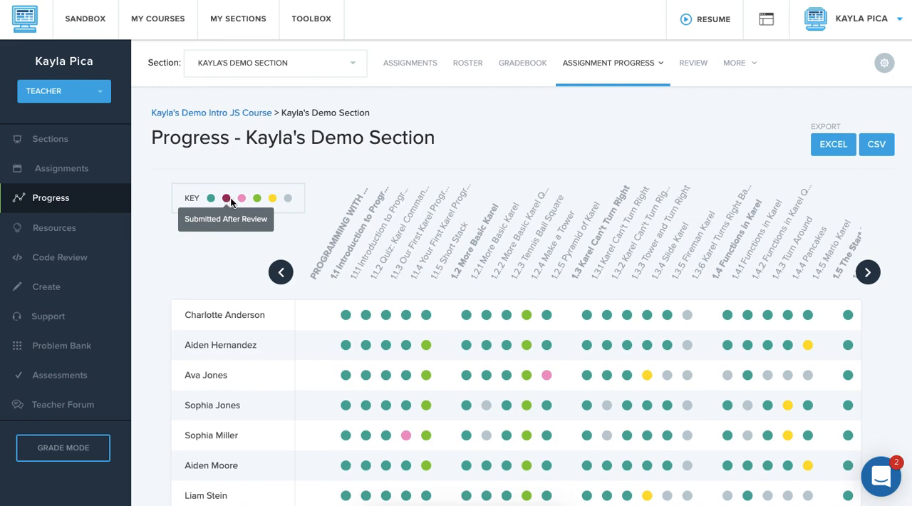
pyautogui.moveTo(241, 197)
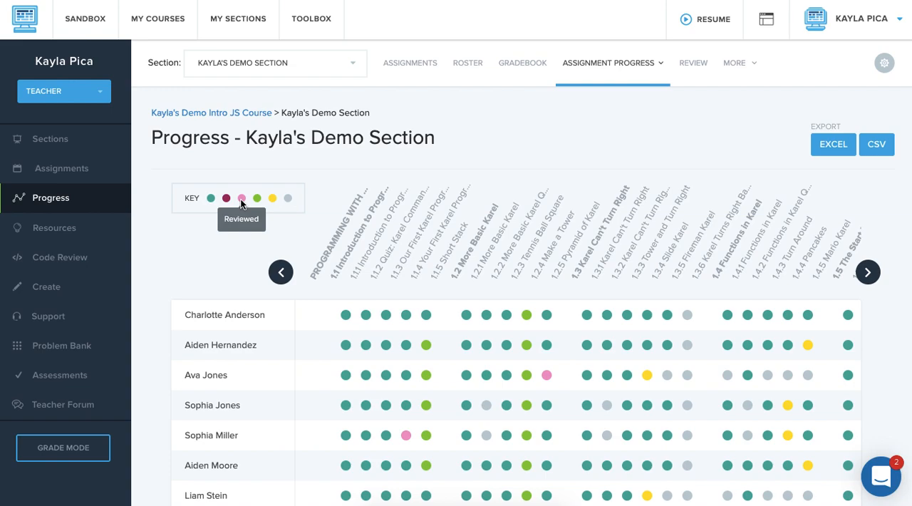
pyautogui.moveTo(257, 198)
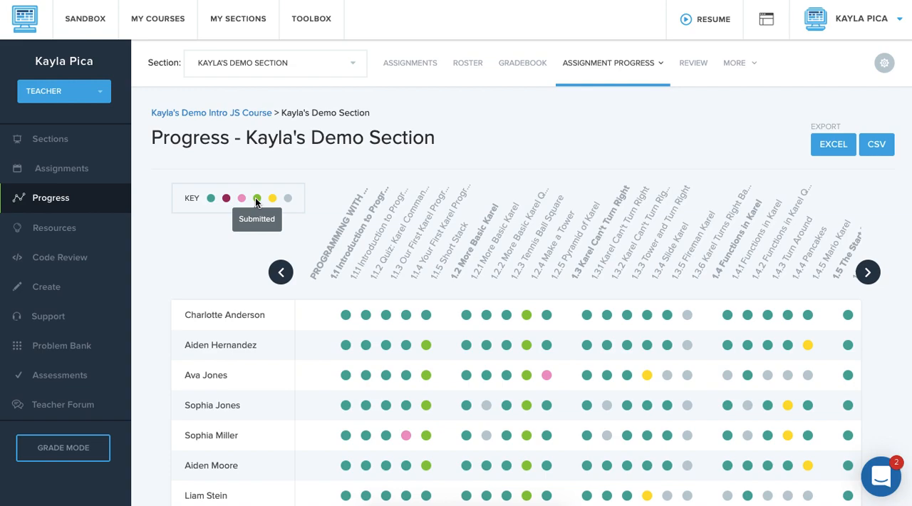
pyautogui.moveTo(271, 198)
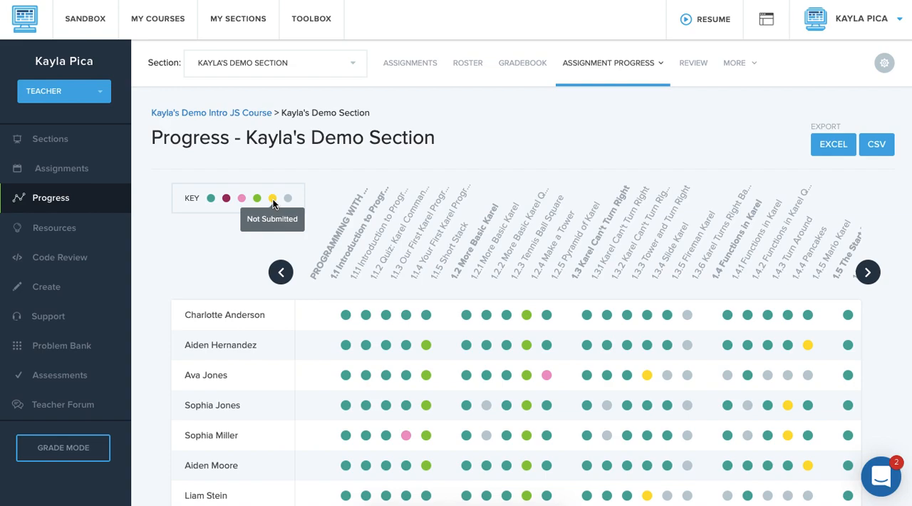
pyautogui.moveTo(288, 198)
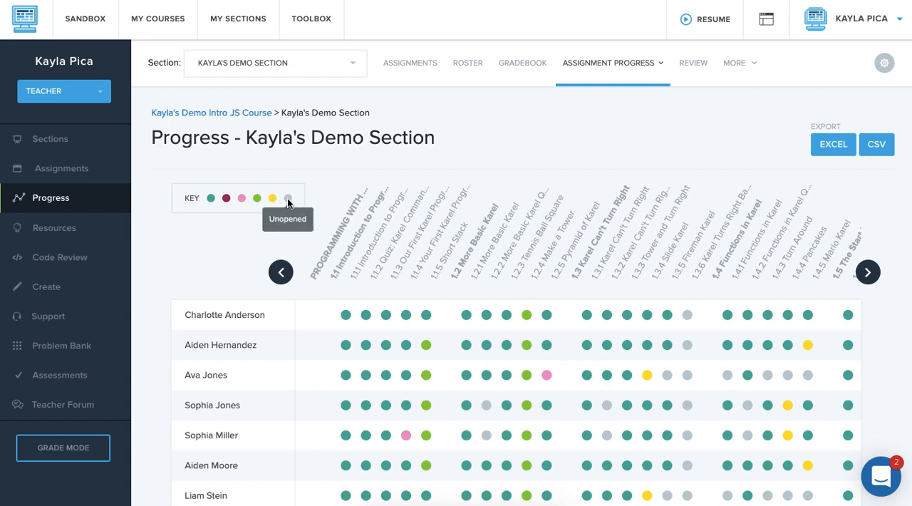